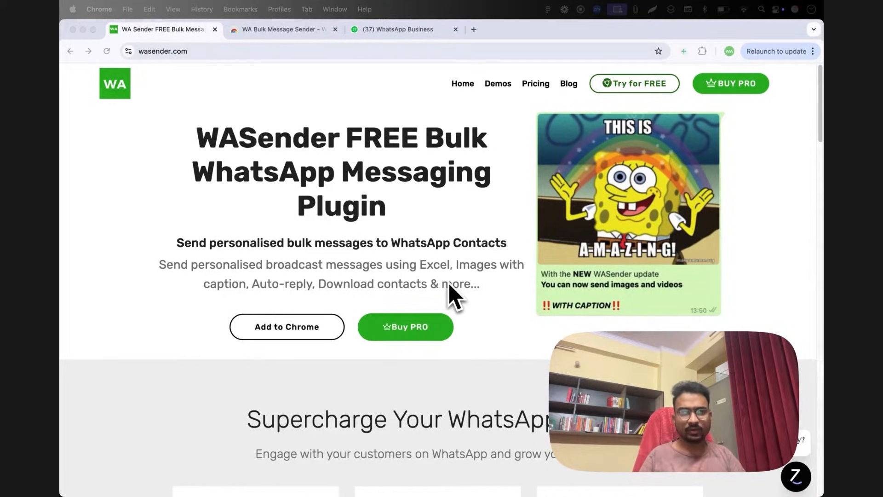
pyautogui.moveTo(465, 299)
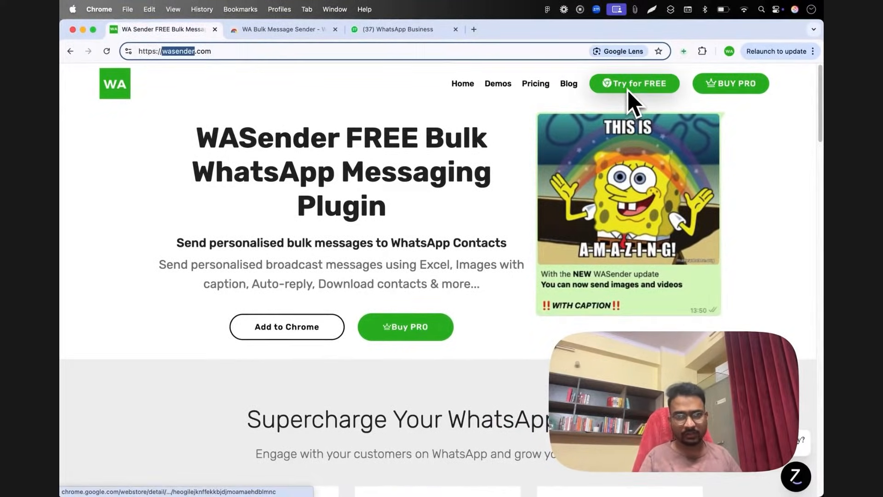
# Show the WA Bulk Message Sender - WASender listing with its rating, users and promo video.
pyautogui.click(280, 29)
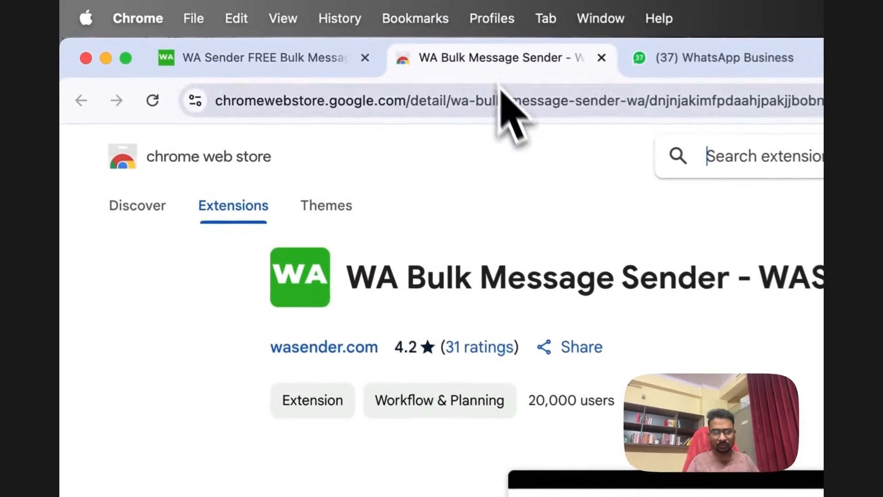
pyautogui.scroll(-3)
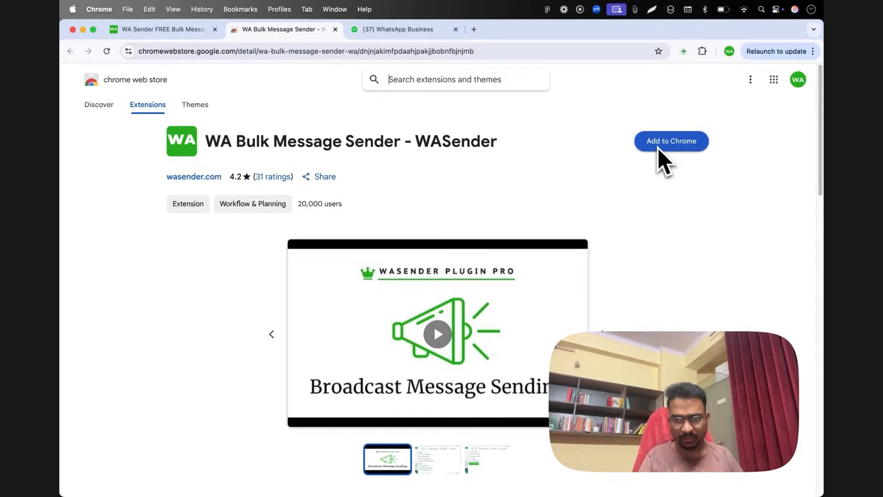
pyautogui.moveTo(386, 44)
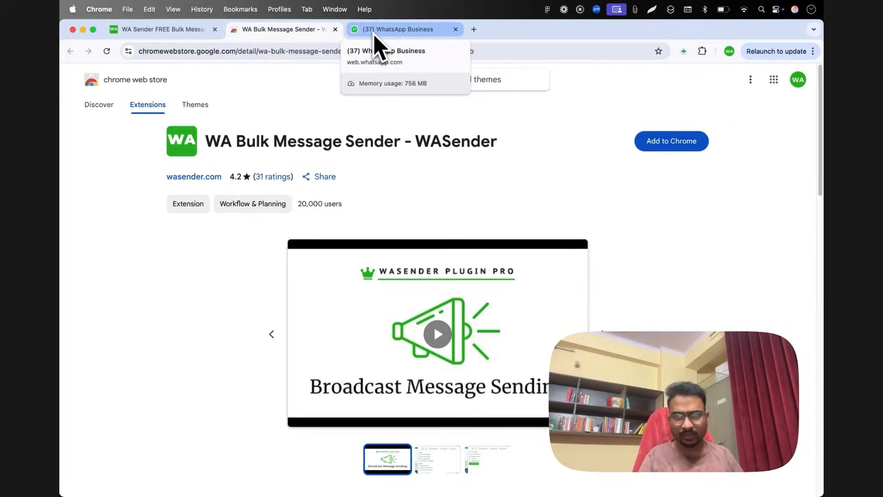
# Switch to the (37) WhatsApp Business tab showing the chat list.
pyautogui.click(403, 28)
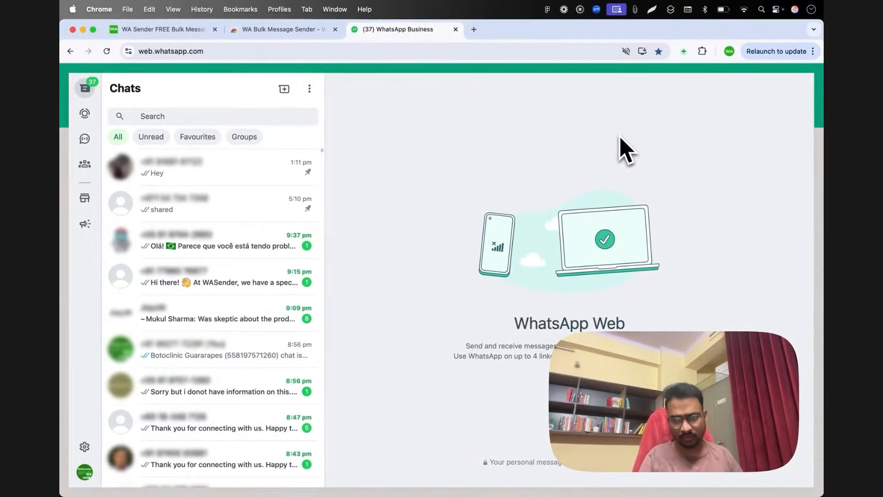
pyautogui.moveTo(677, 89)
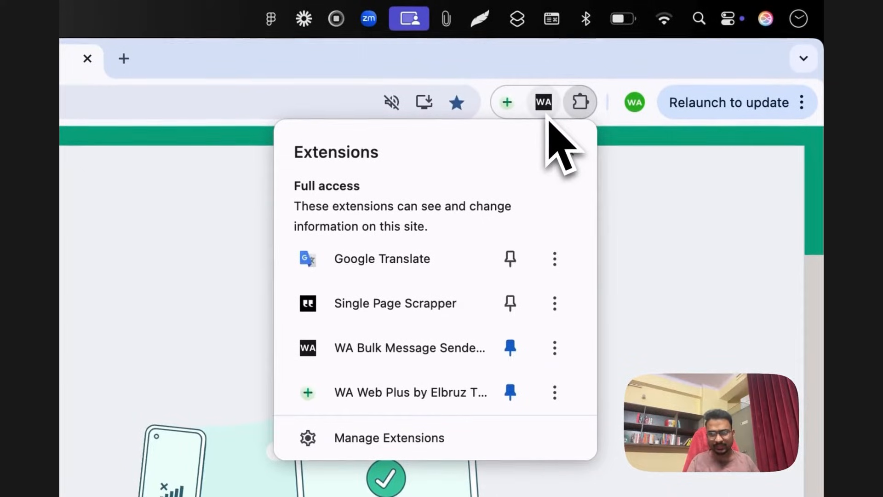
pyautogui.moveTo(544, 103)
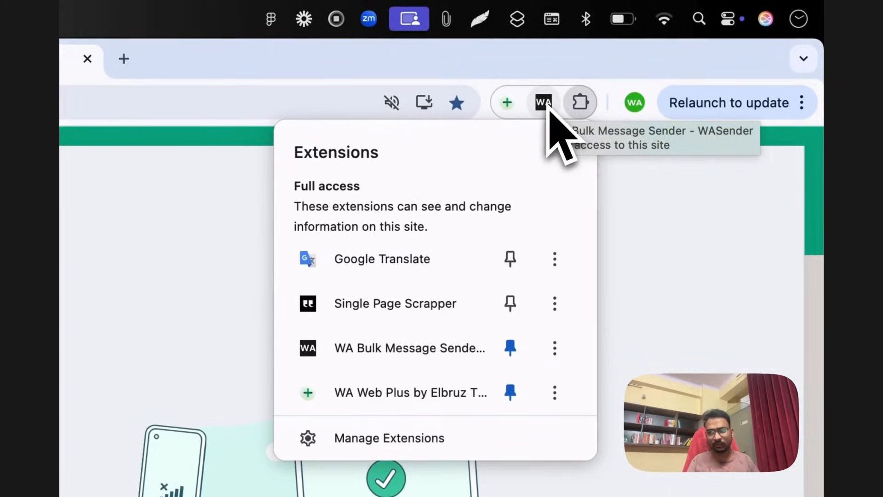
# Launch the pinned WASender panel from its WA toolbar icon over WhatsApp Web.
pyautogui.click(543, 102)
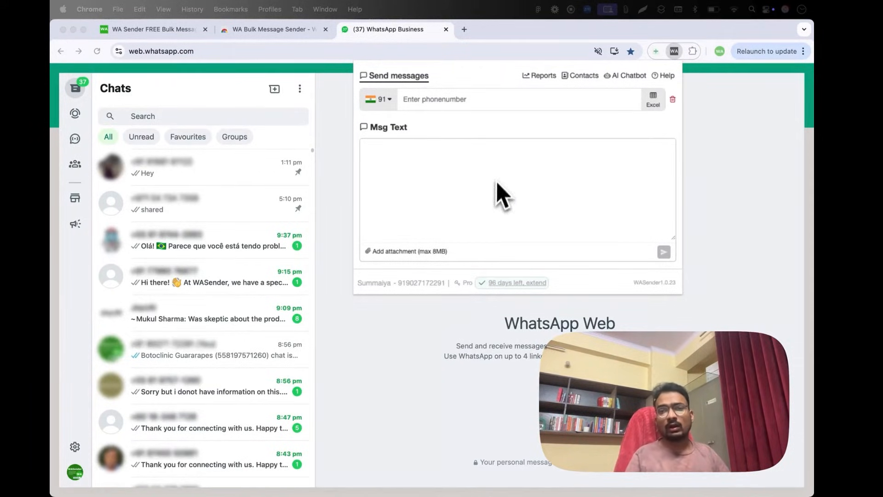
pyautogui.moveTo(462, 101)
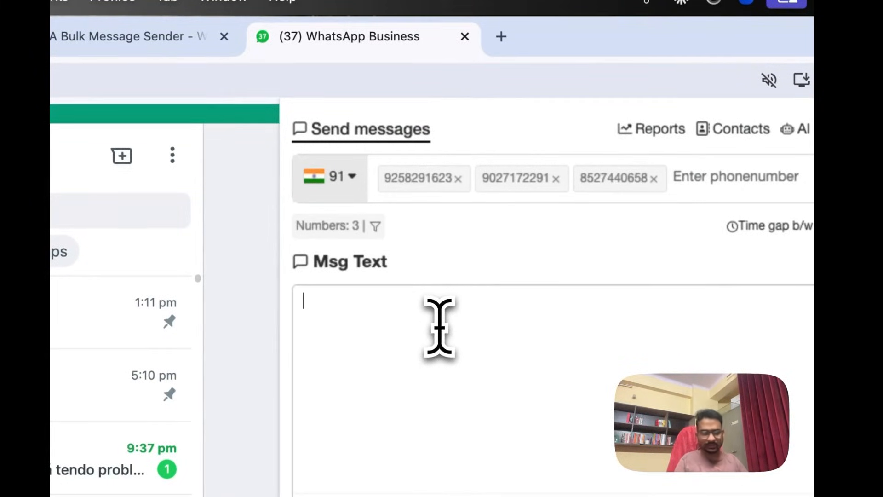
# Write the message 'Hi / This is a test msg / plz ignore' in the Msg Text box.
pyautogui.write('Hi')
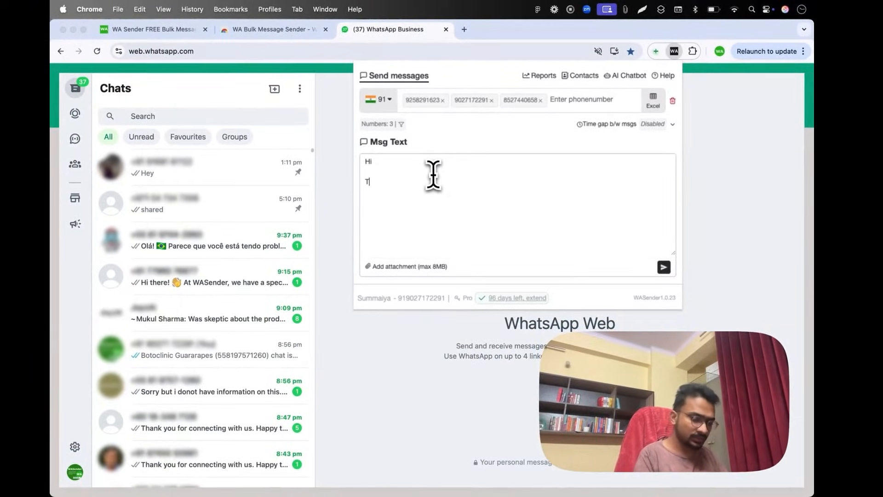
pyautogui.write('his')
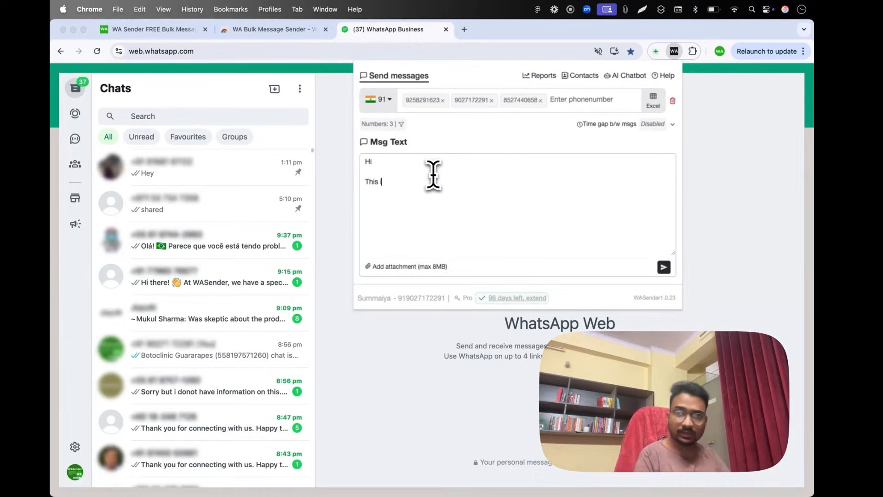
pyautogui.write('is a')
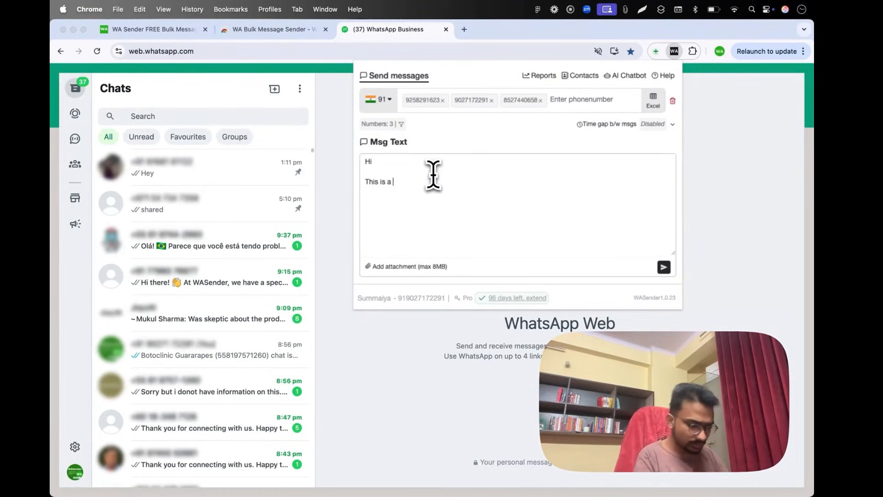
pyautogui.write('test msg')
pyautogui.write('plz')
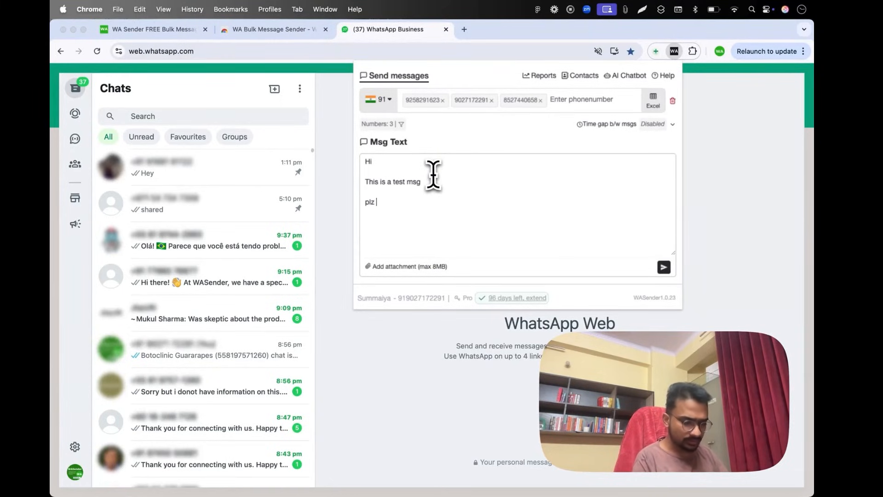
pyautogui.write('ignoire')
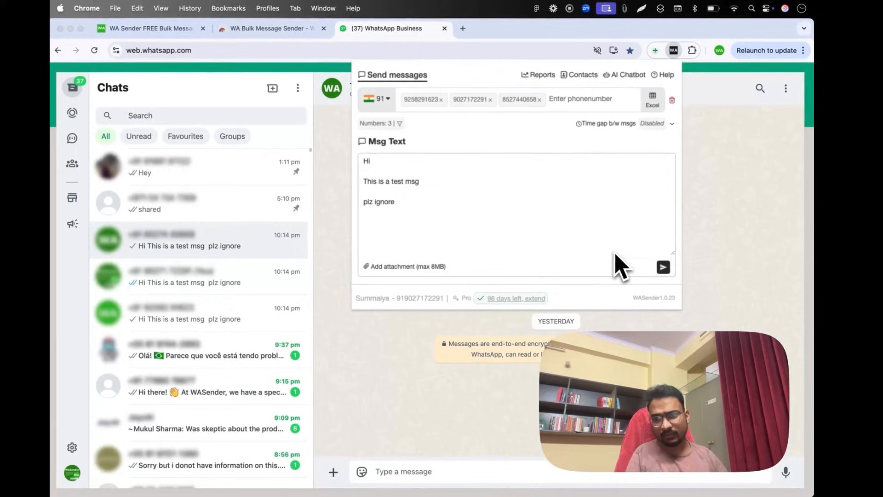
pyautogui.moveTo(702, 323)
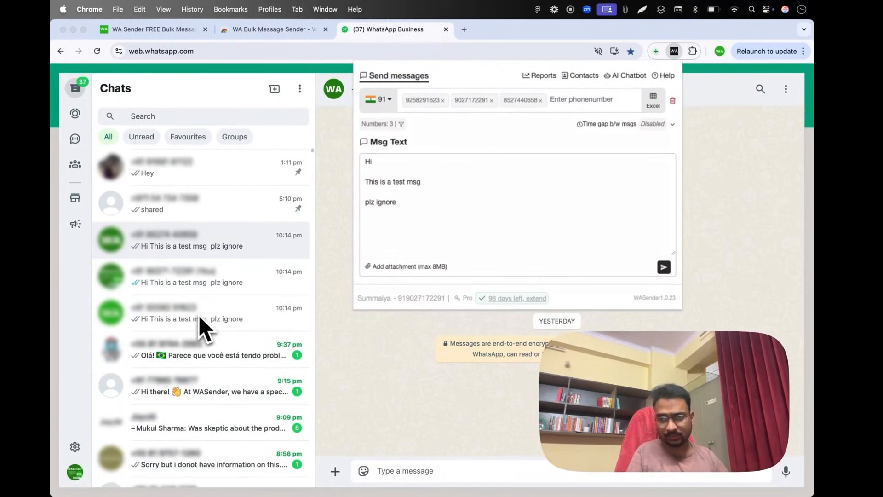
pyautogui.moveTo(235, 270)
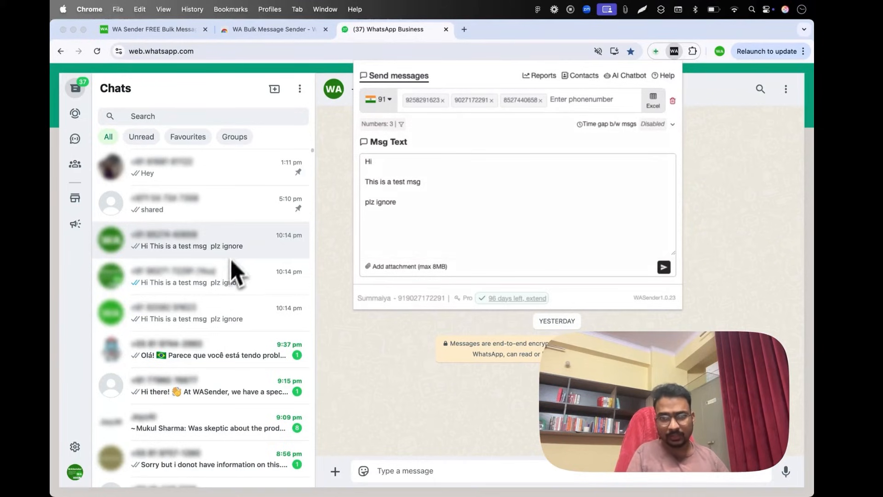